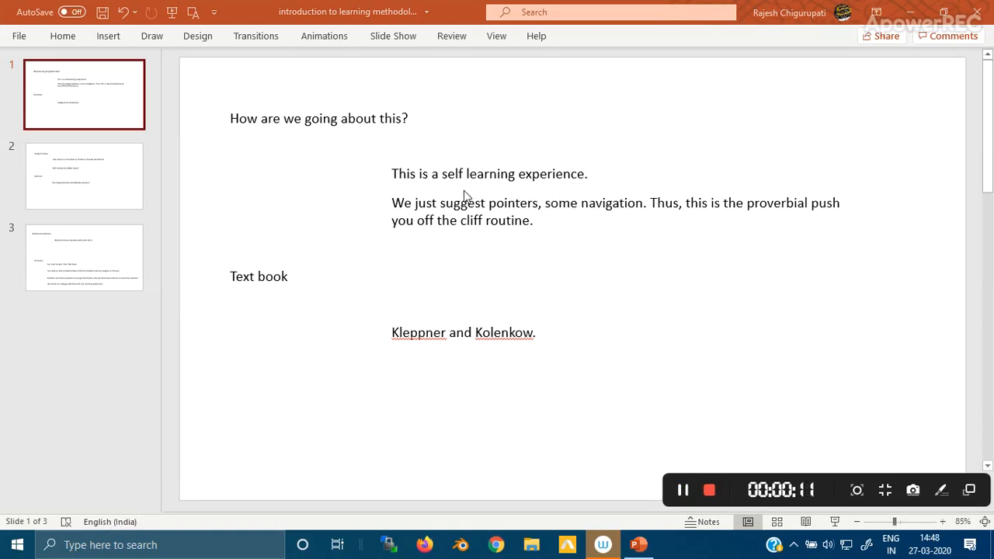
pyautogui.moveTo(497, 195)
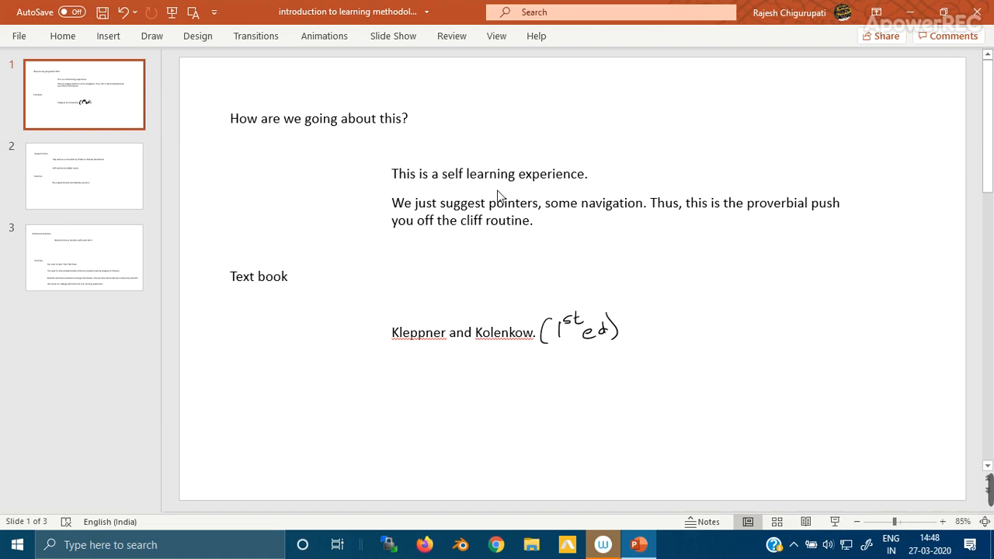
# - Handwrite 'page' in ink beneath the Kleppner and Kolenkow textbook line on slide 1
pyautogui.moveTo(443, 388); pyautogui.dragTo(477, 396)
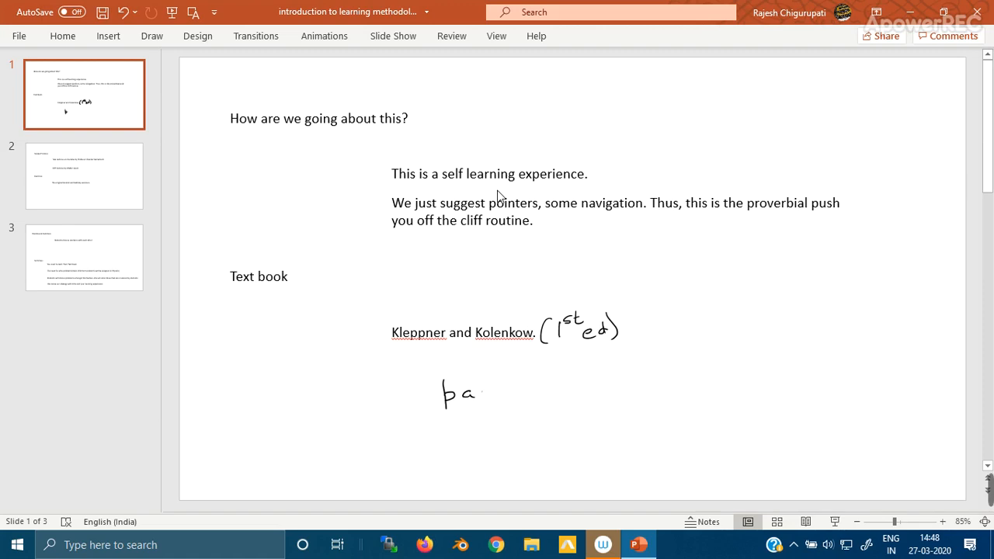
pyautogui.moveTo(478, 396); pyautogui.dragTo(504, 404)
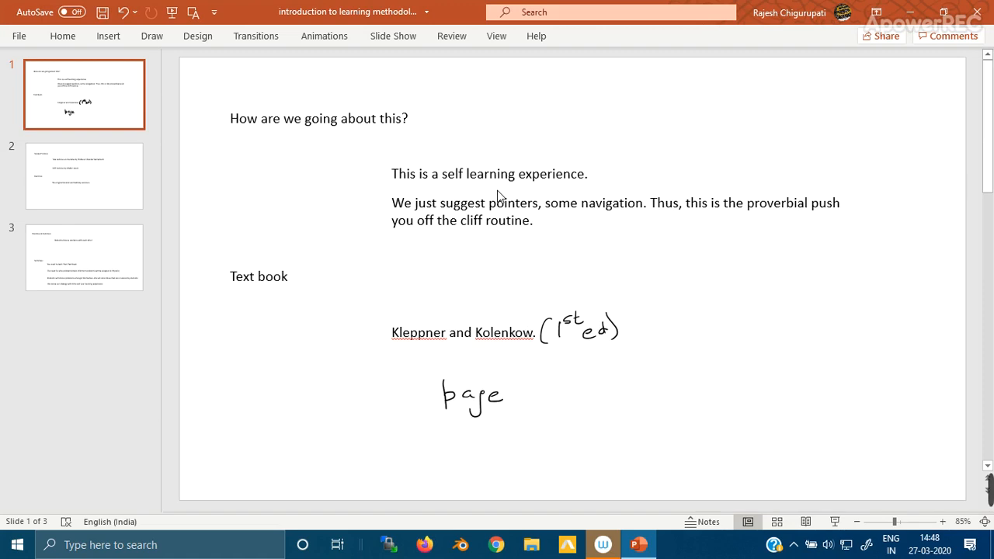
pyautogui.moveTo(440, 437)
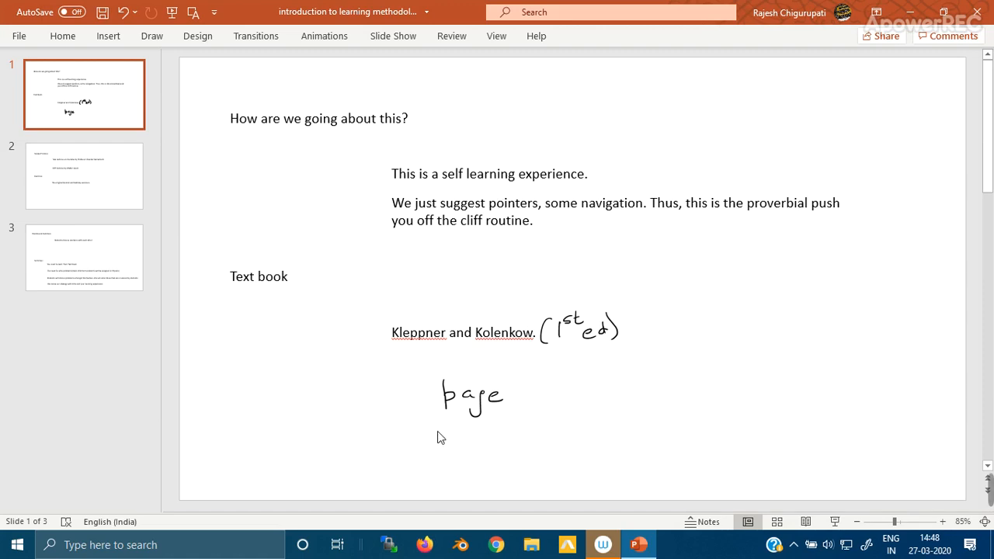
pyautogui.moveTo(382, 418)
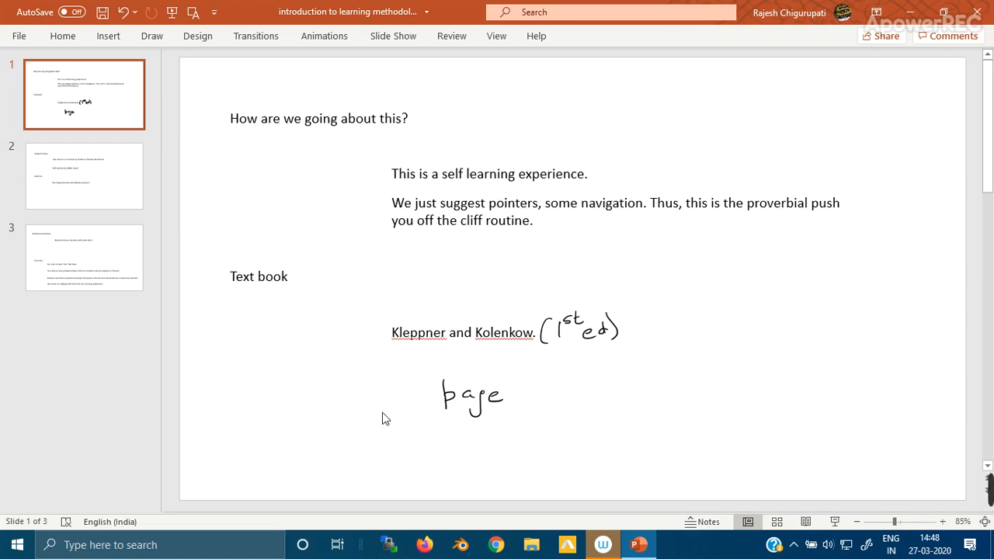
pyautogui.moveTo(171, 195)
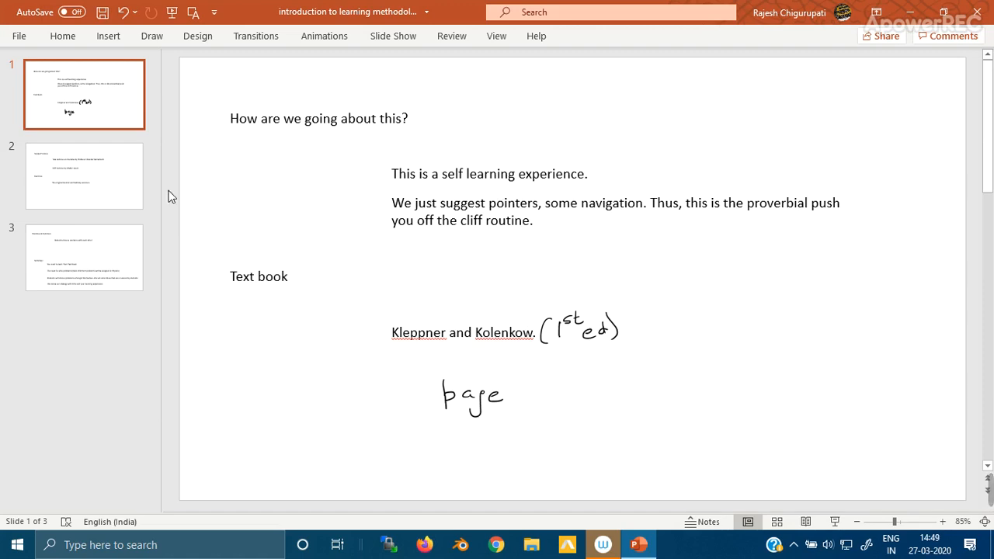
# - Switch to slide 2, the Support Videos and Exercises slide
pyautogui.click(84, 175)
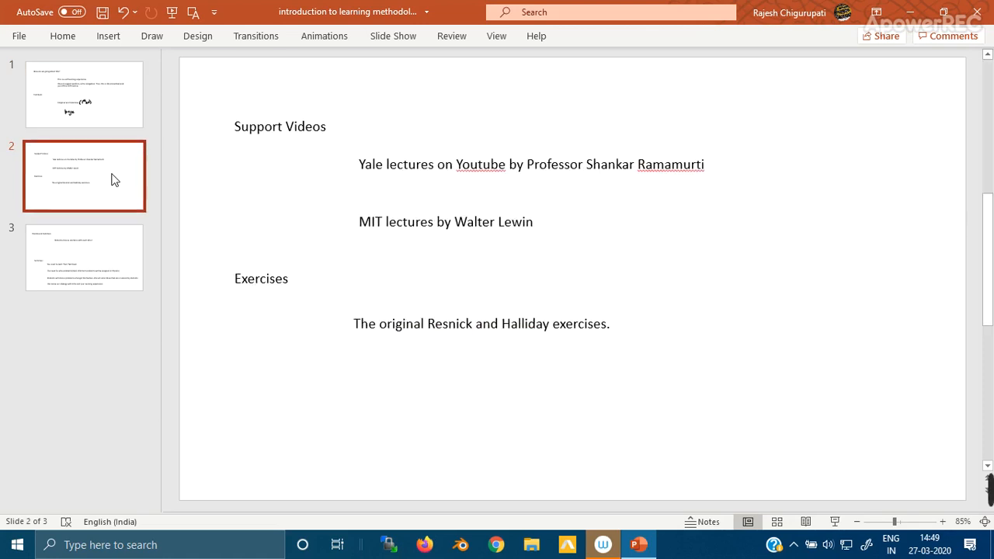
pyautogui.moveTo(339, 169)
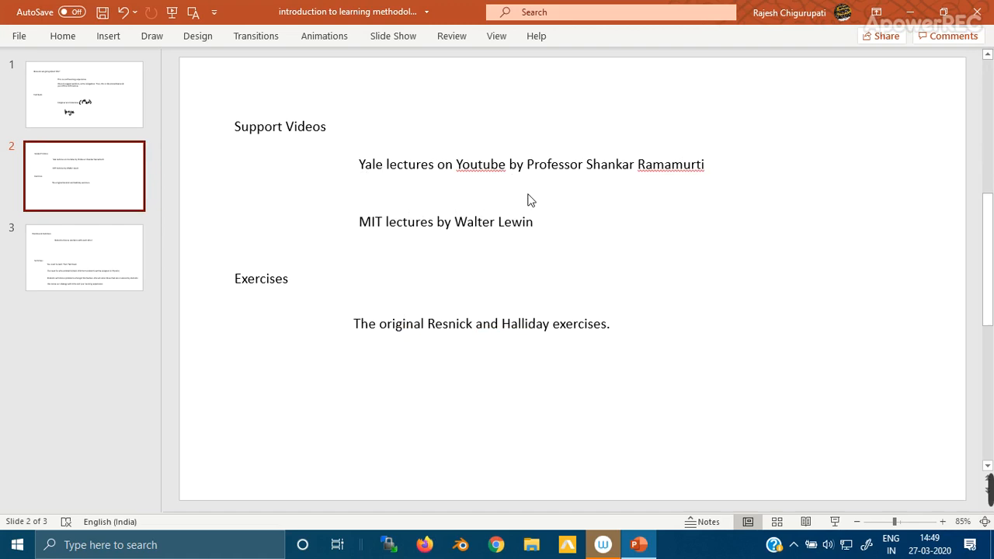
pyautogui.moveTo(655, 210)
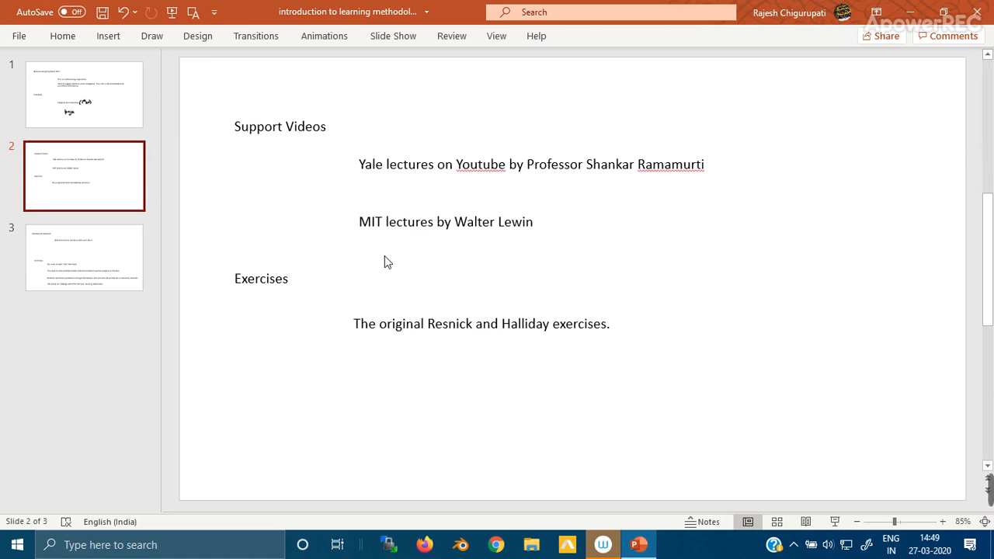
pyautogui.moveTo(504, 265)
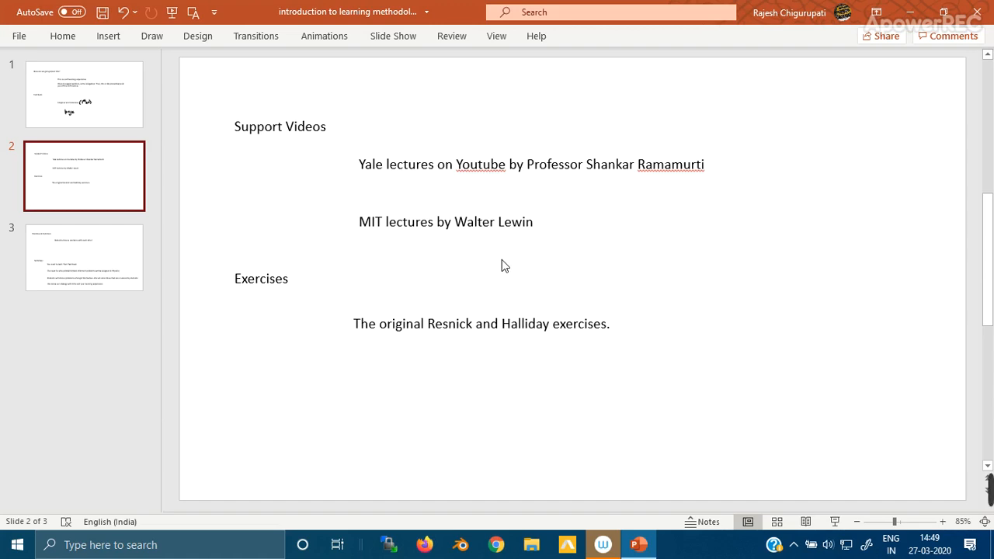
pyautogui.moveTo(296, 365)
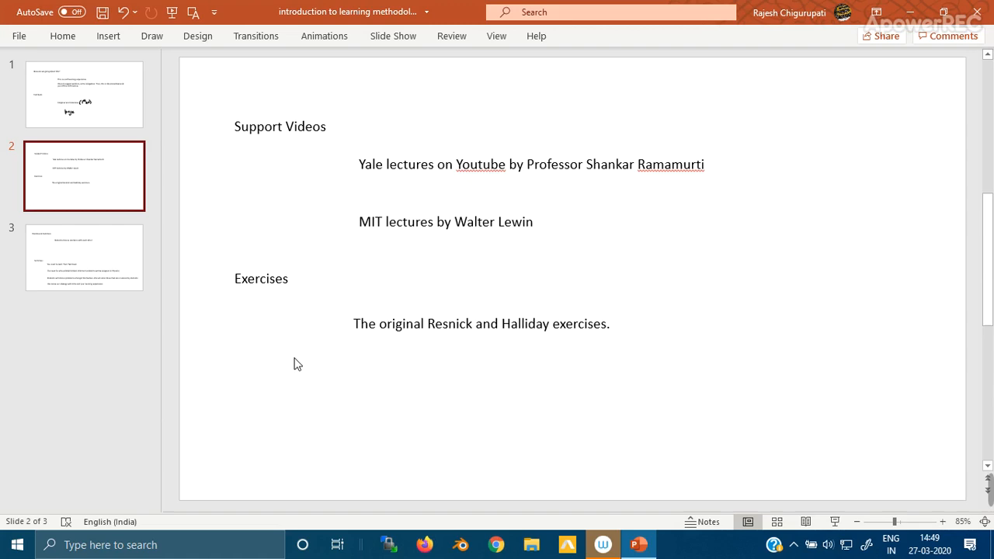
pyautogui.moveTo(380, 381)
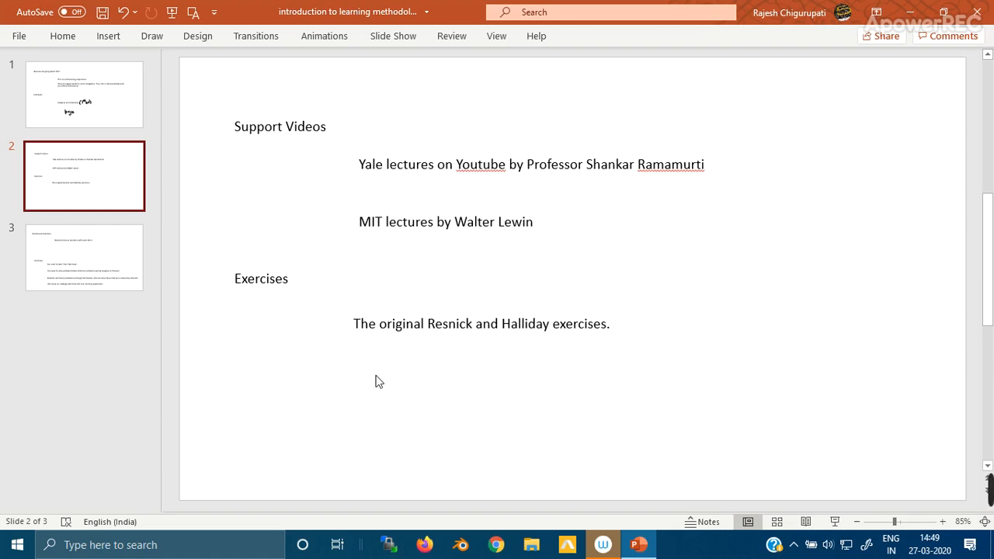
pyautogui.moveTo(450, 360)
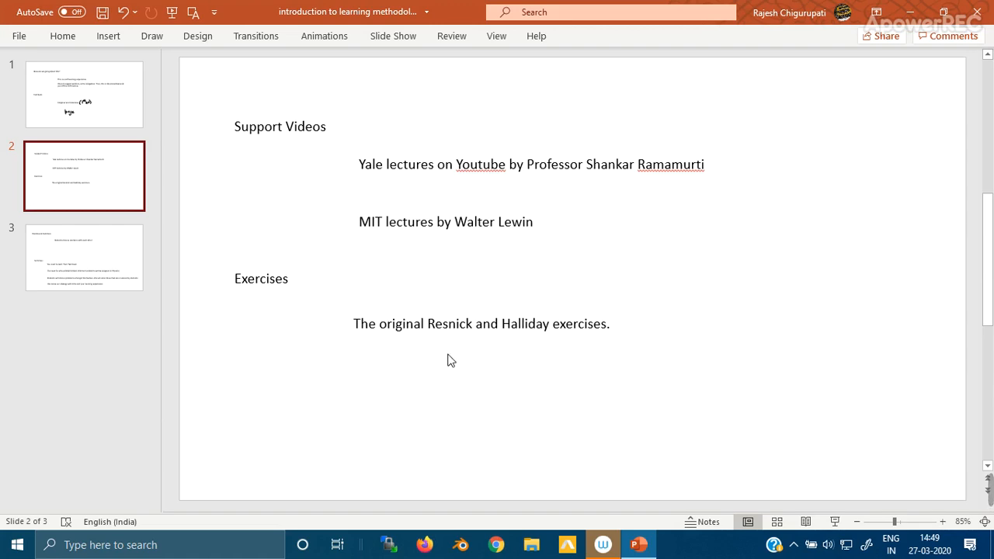
pyautogui.moveTo(589, 356)
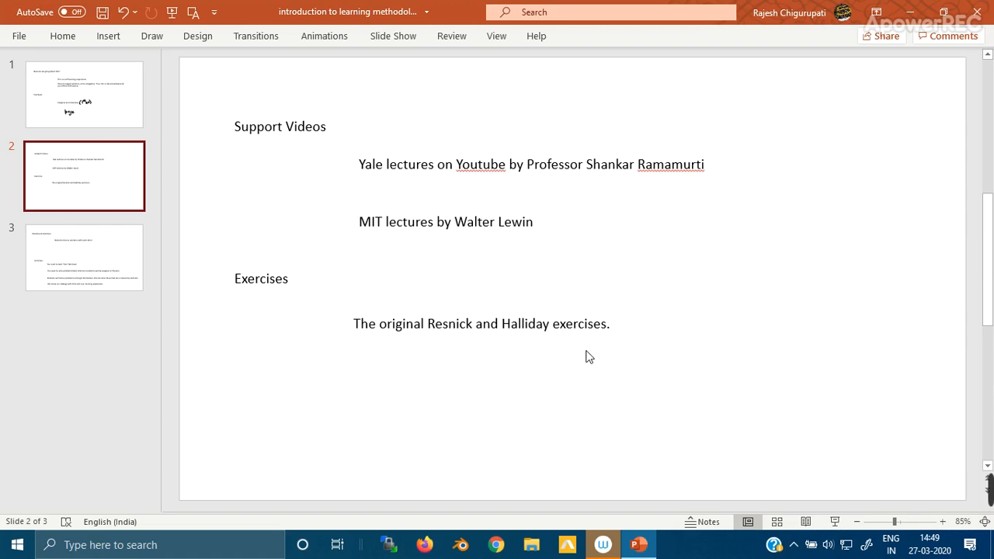
pyautogui.moveTo(827, 474)
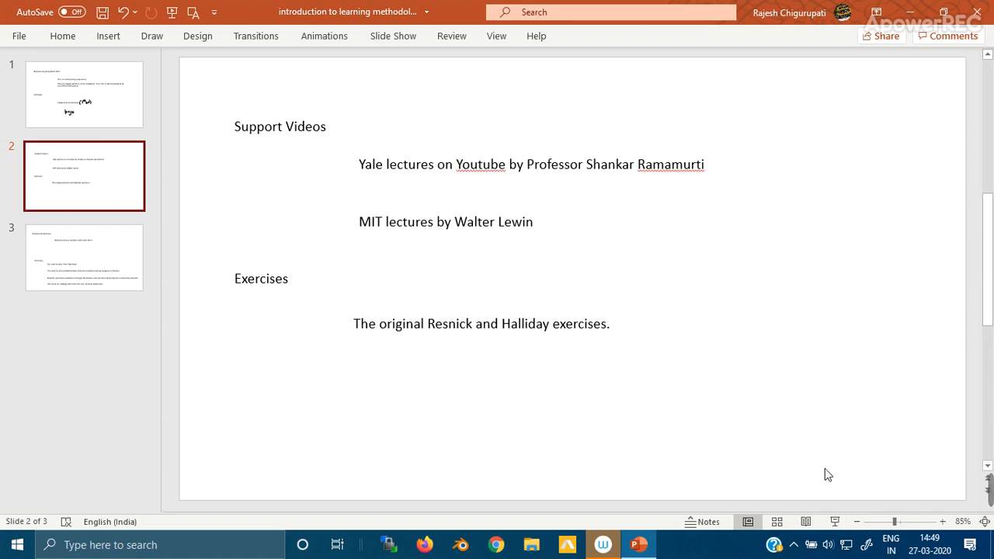
pyautogui.moveTo(854, 472)
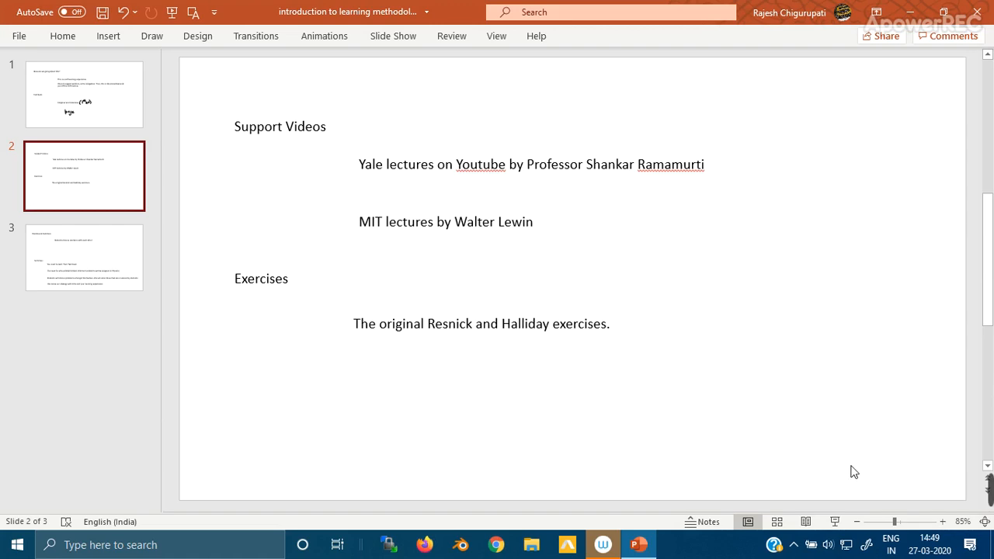
pyautogui.moveTo(877, 476)
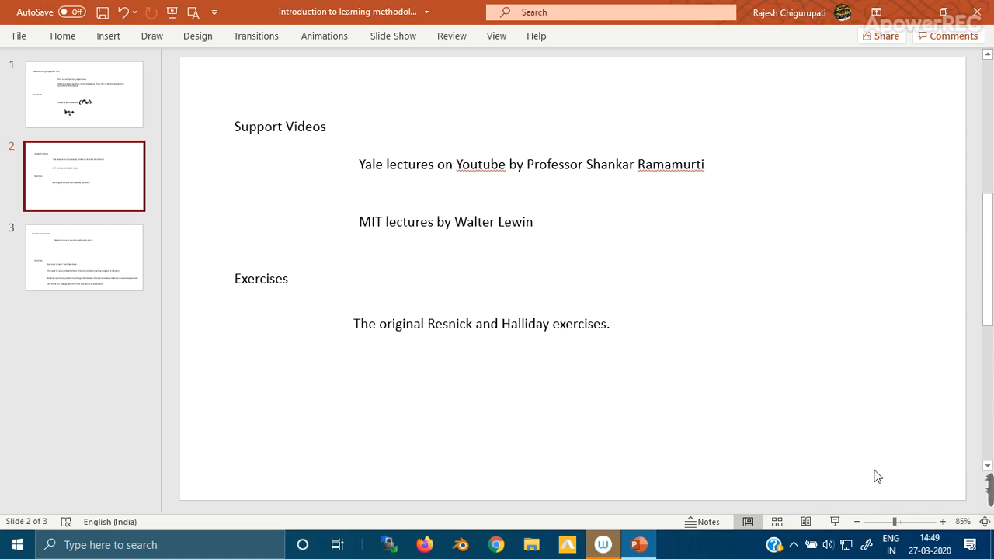
# - Switch to slide 3, the Doubts and Solutions slide
pyautogui.click(84, 257)
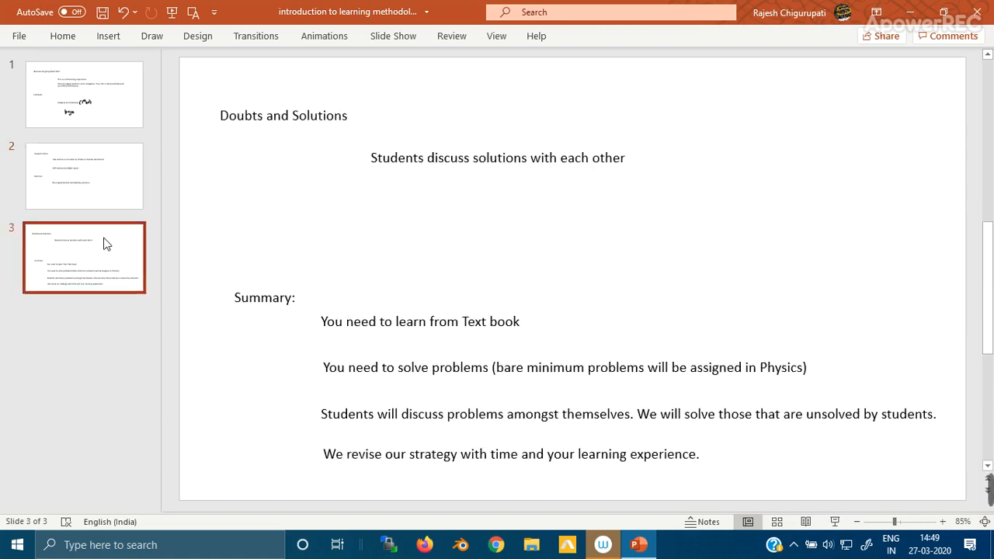
pyautogui.moveTo(445, 206)
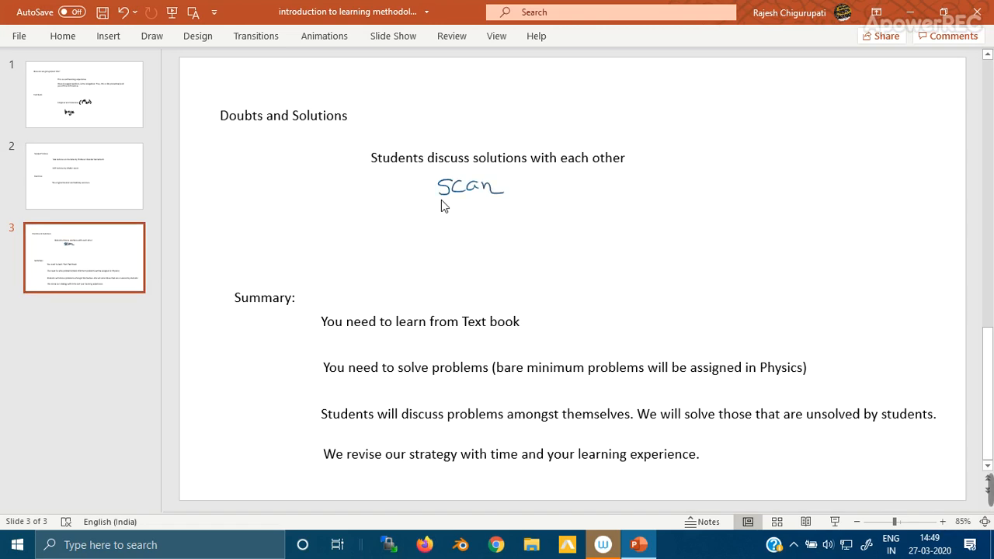
pyautogui.moveTo(443, 224)
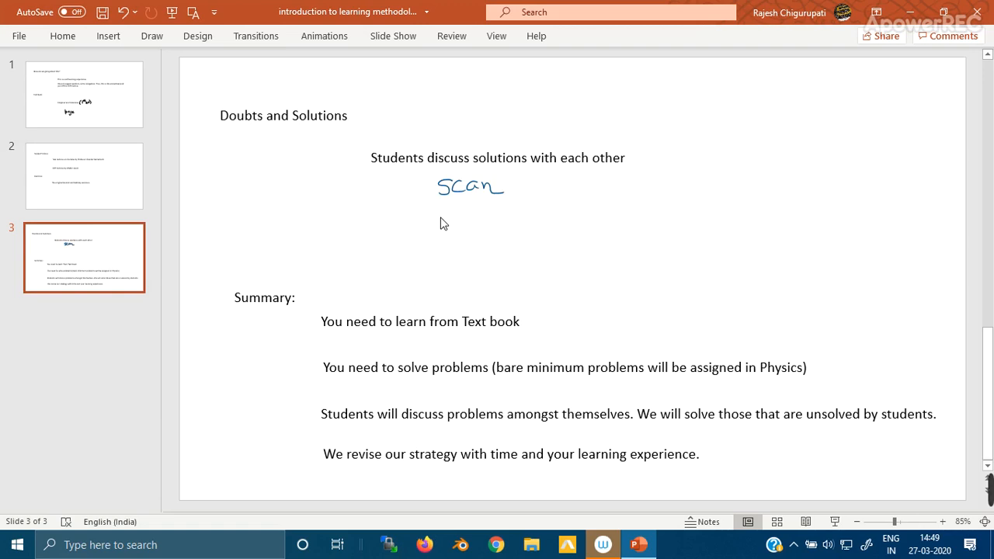
pyautogui.moveTo(417, 245)
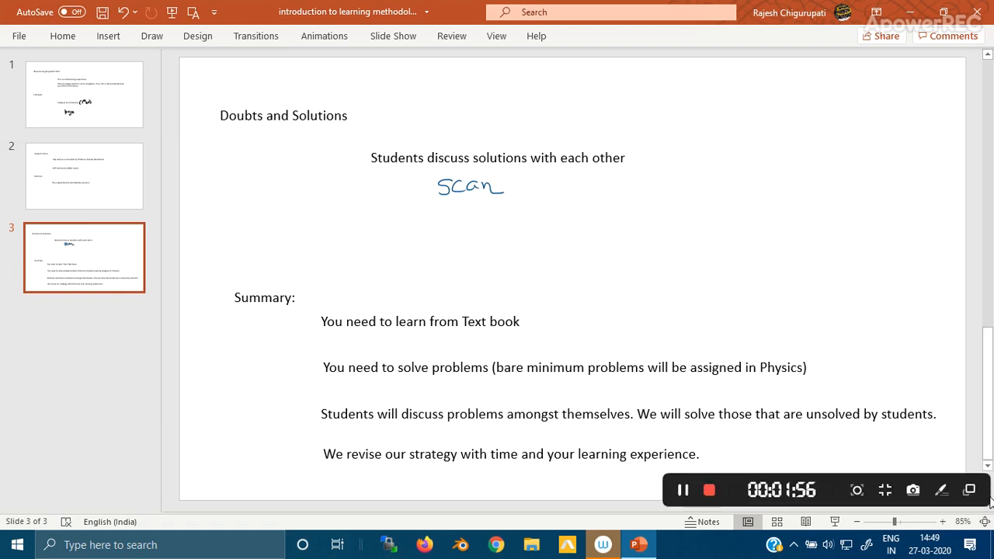
pyautogui.moveTo(281, 384)
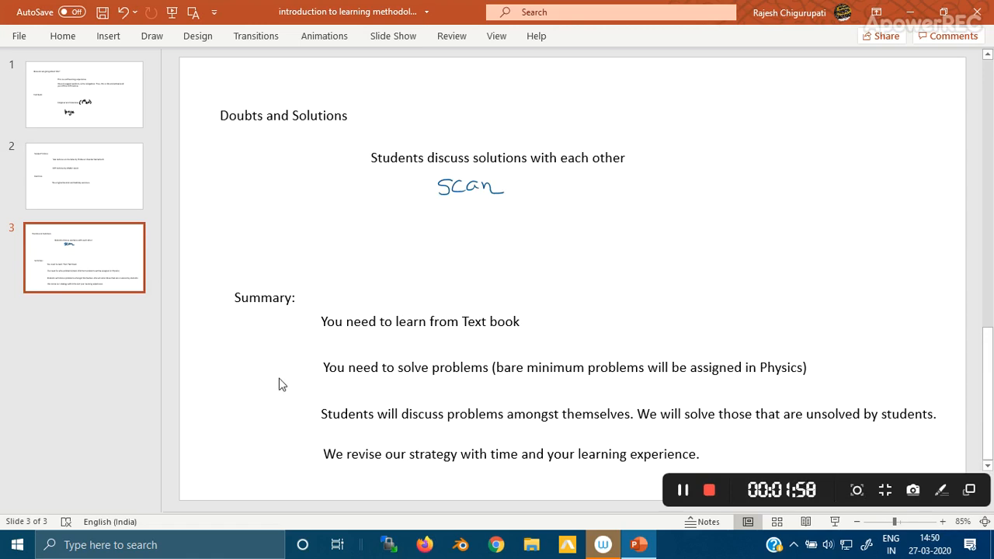
pyautogui.moveTo(490, 346)
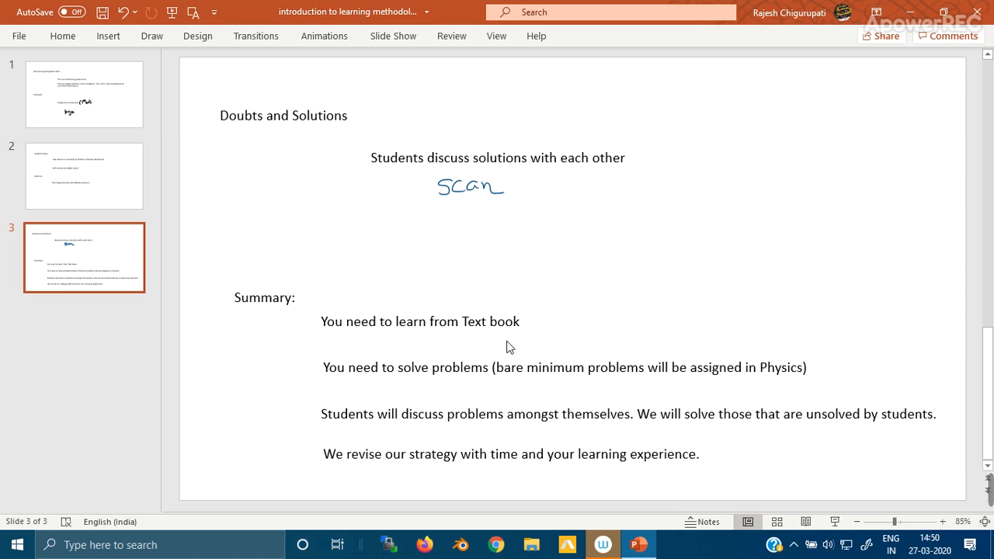
pyautogui.moveTo(562, 364)
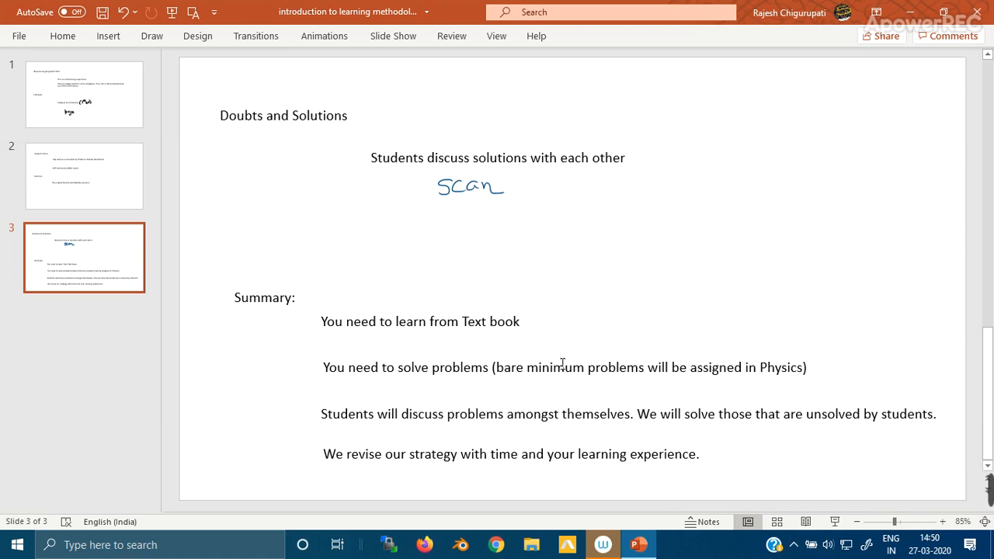
pyautogui.doubleClick(587, 368)
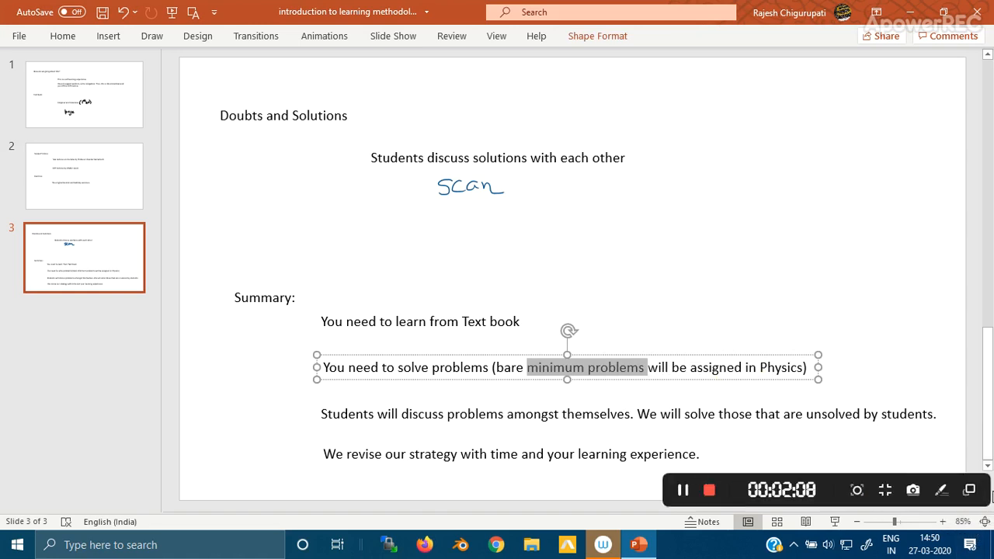
pyautogui.click(804, 287)
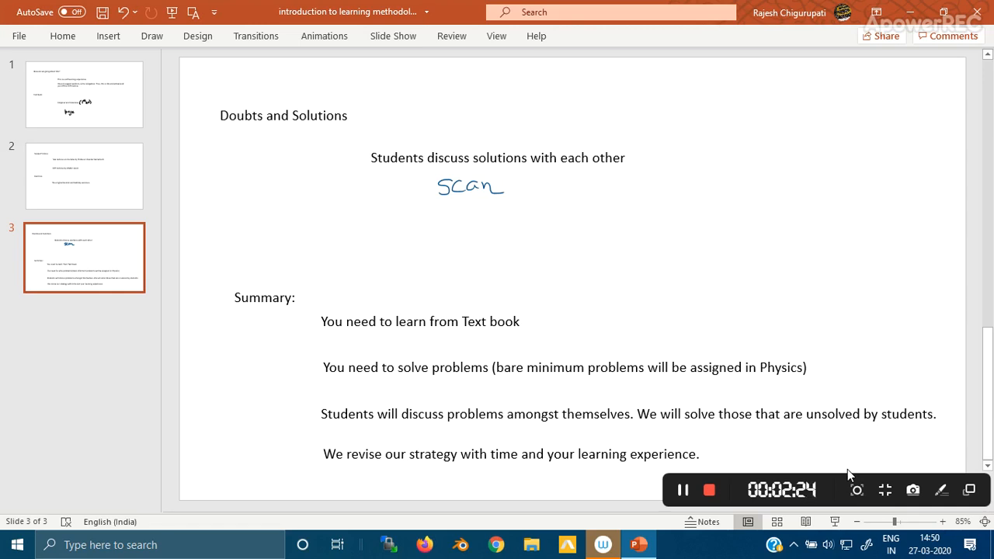
pyautogui.moveTo(835, 399)
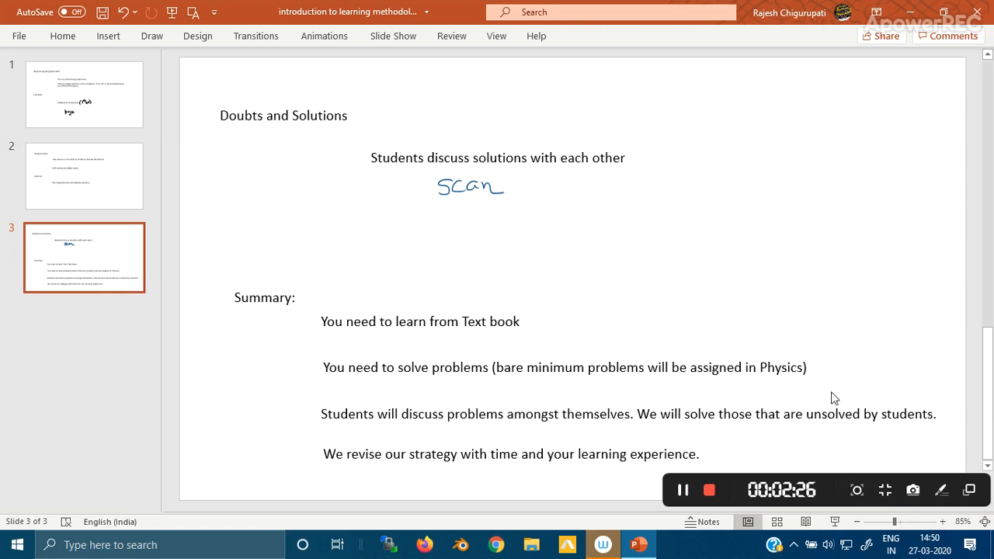
pyautogui.moveTo(295, 350)
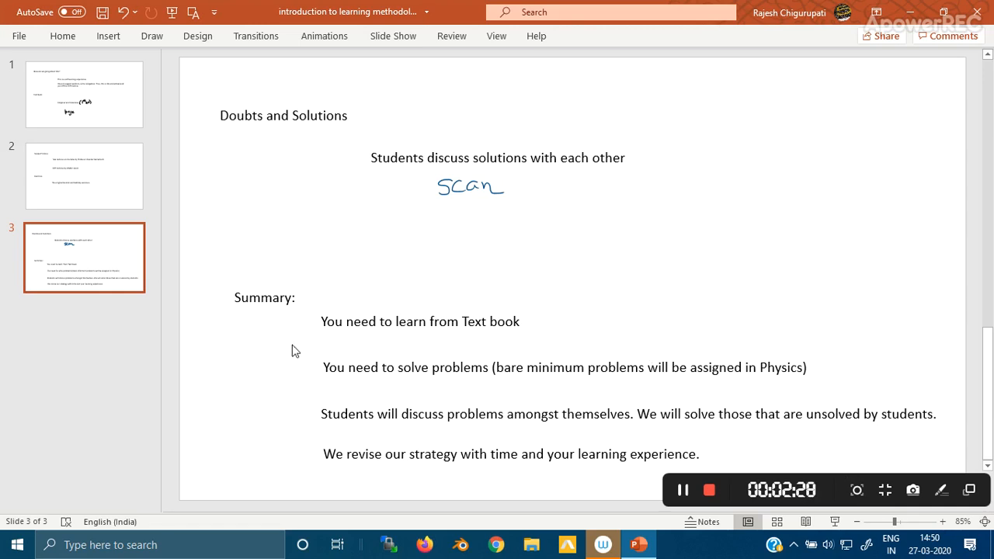
pyautogui.moveTo(382, 387)
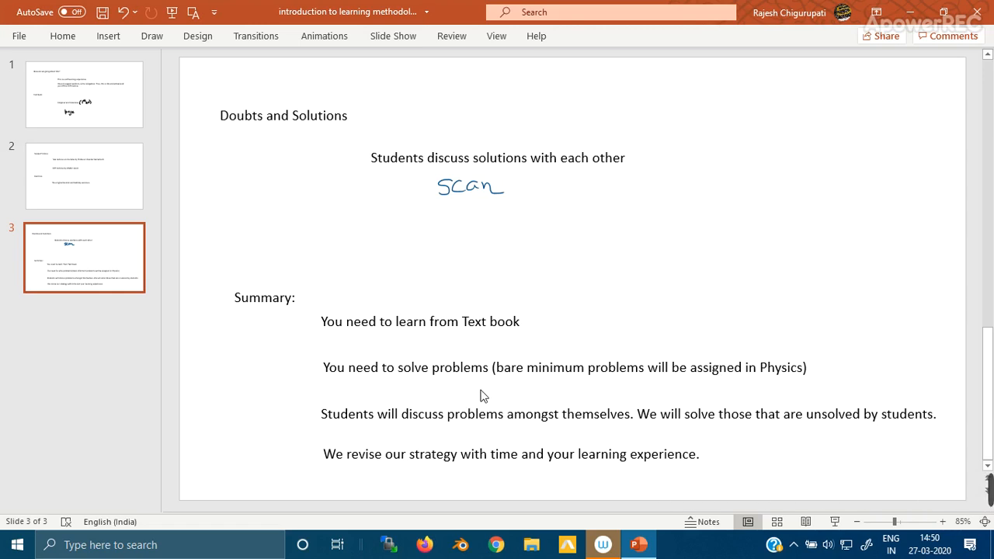
pyautogui.moveTo(830, 388)
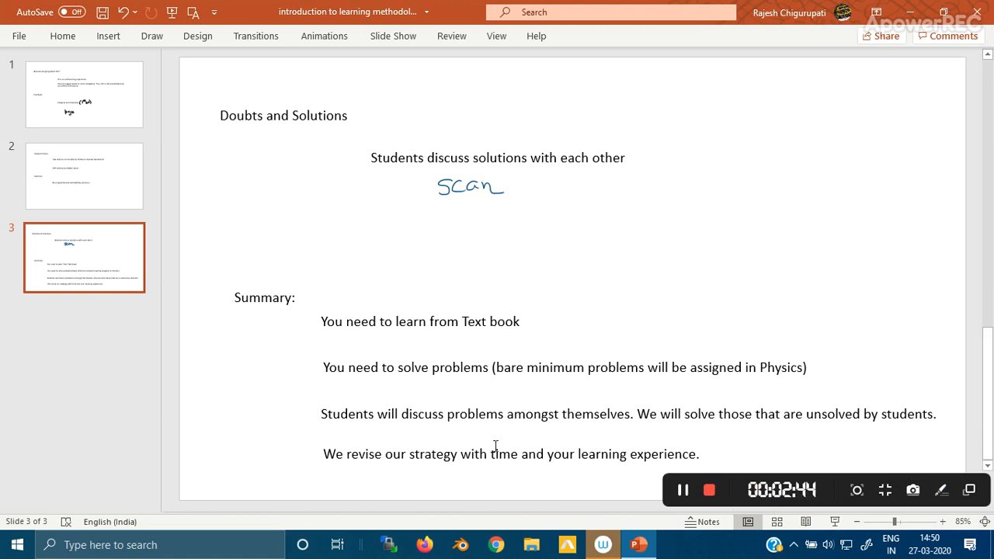
pyautogui.moveTo(461, 472)
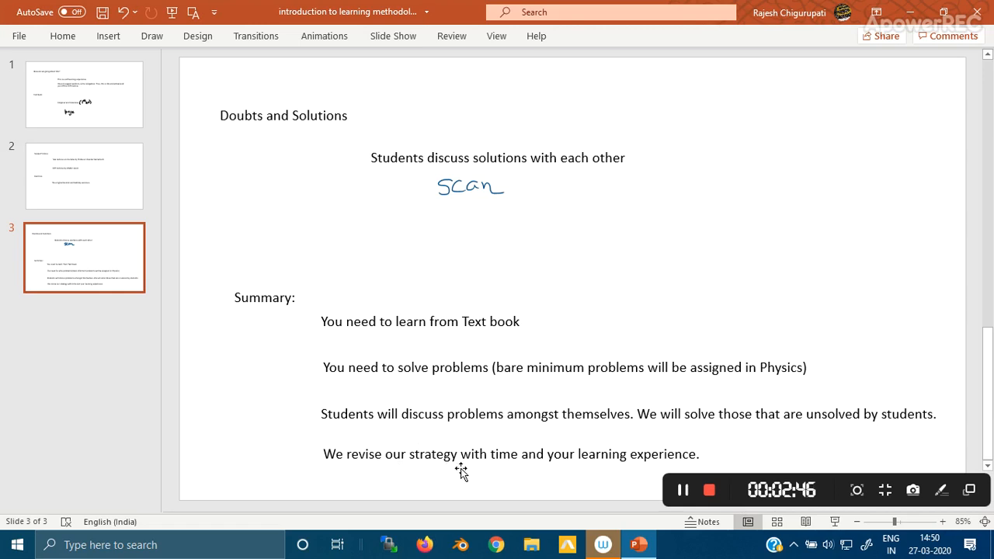